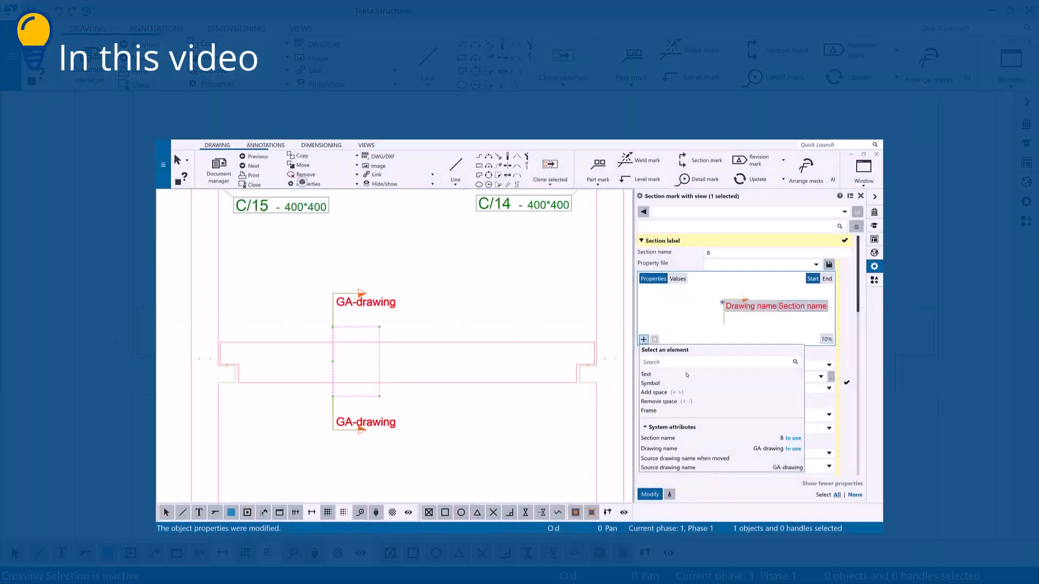
- Select the section mark in the drawing to bring up its properties
left_click(653, 338)
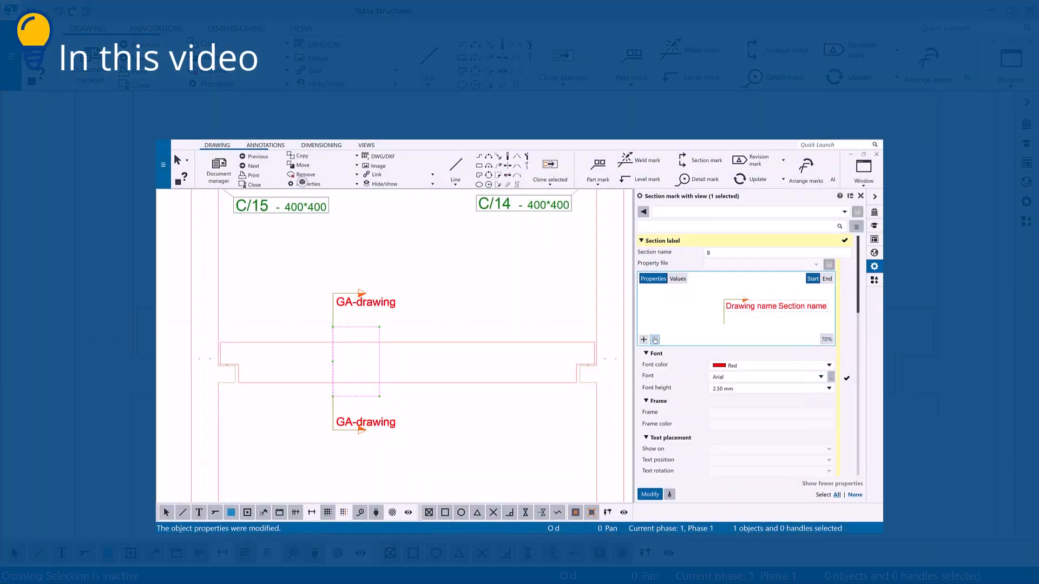
left_click(642, 339)
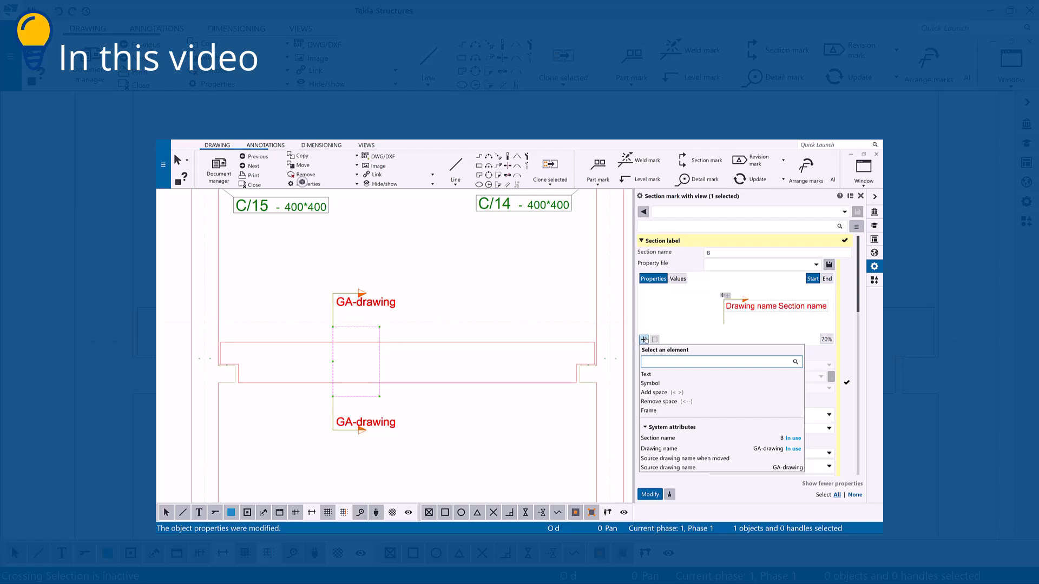
left_click(718, 361)
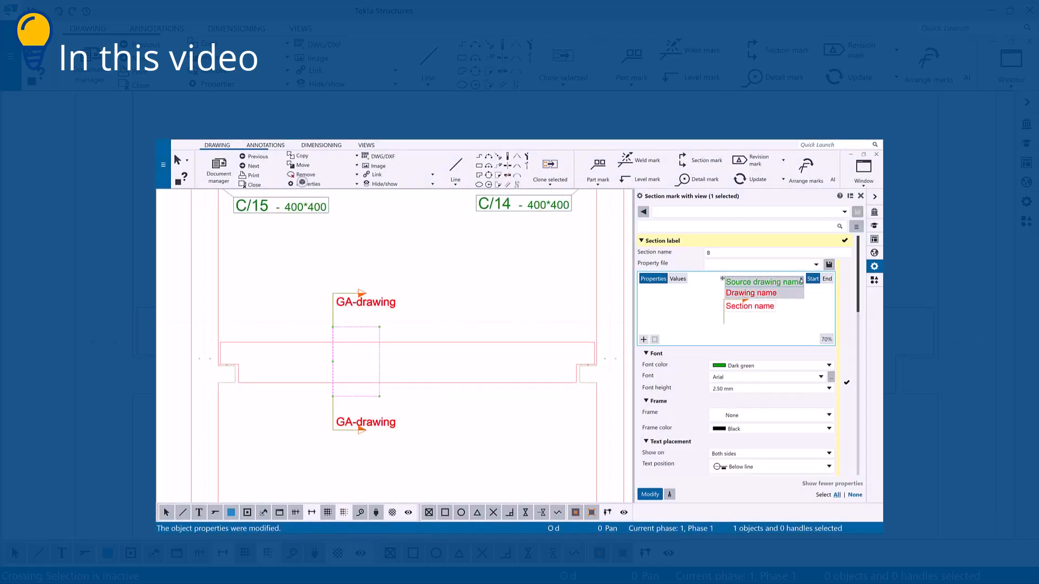
left_click(821, 365)
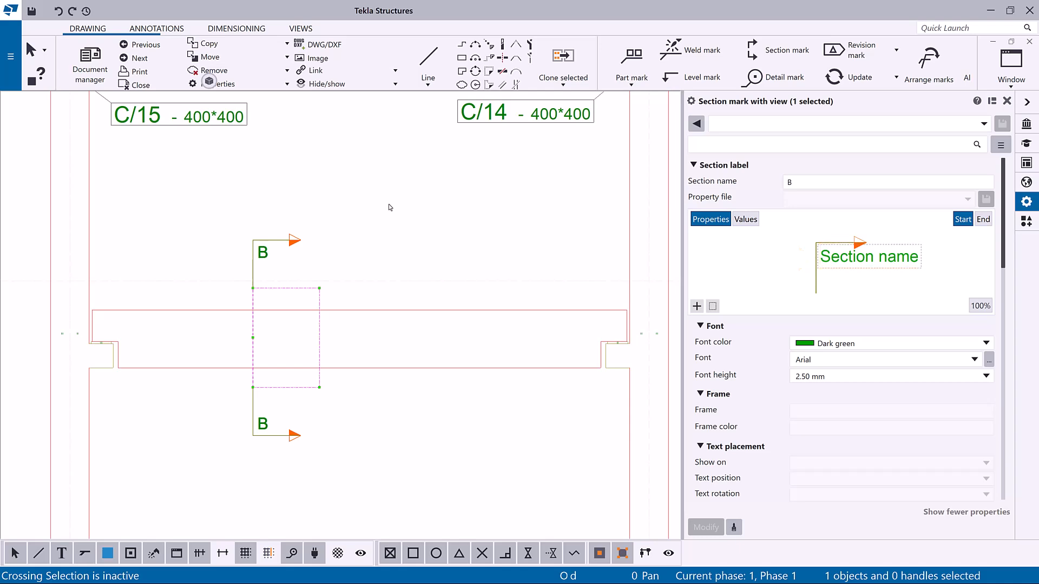
- Load the saved 'Section mark type1' settings and preview the label with actual values
left_click(837, 143)
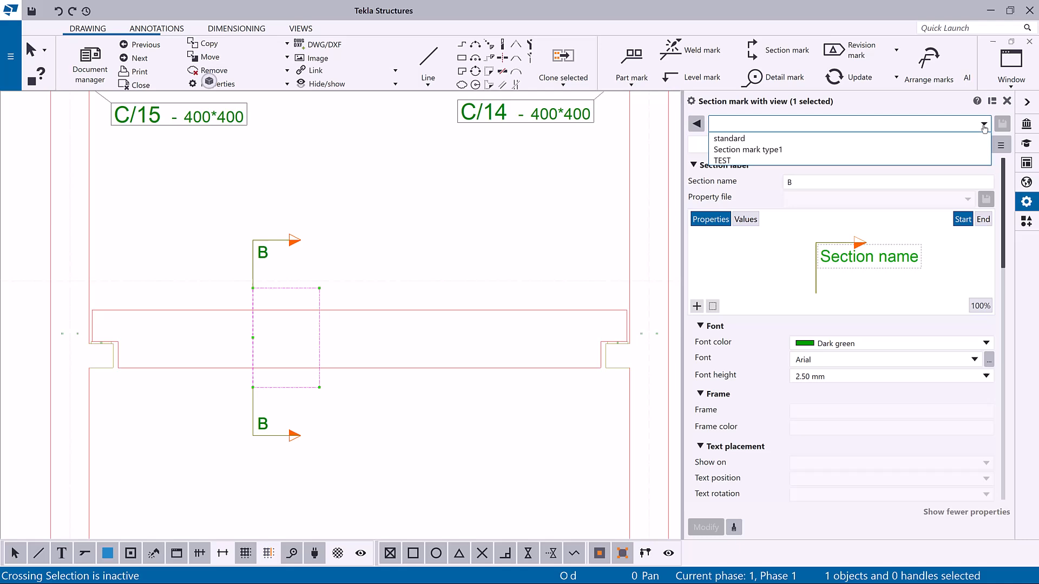
left_click(983, 123)
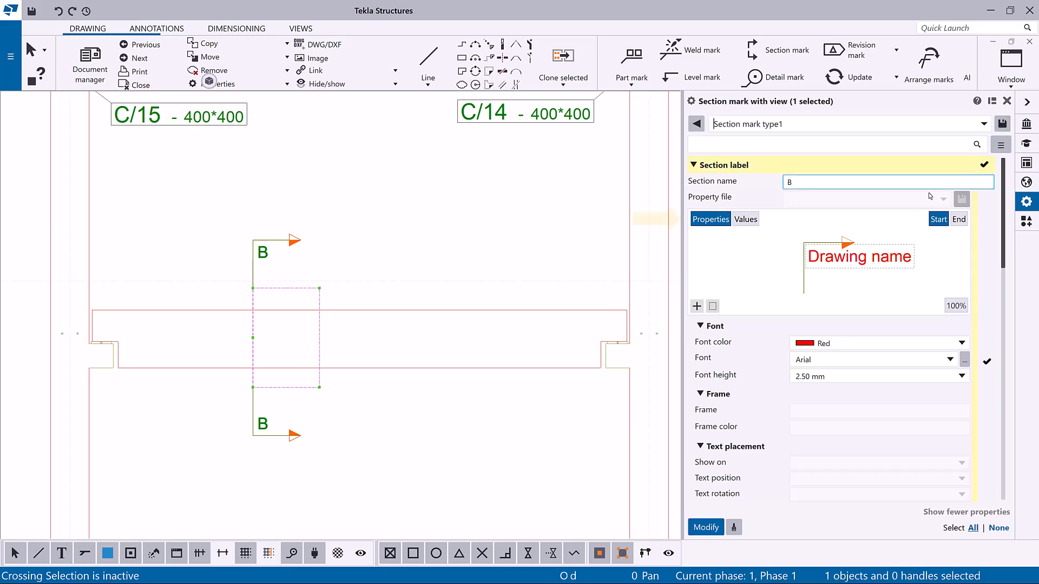
left_click(745, 218)
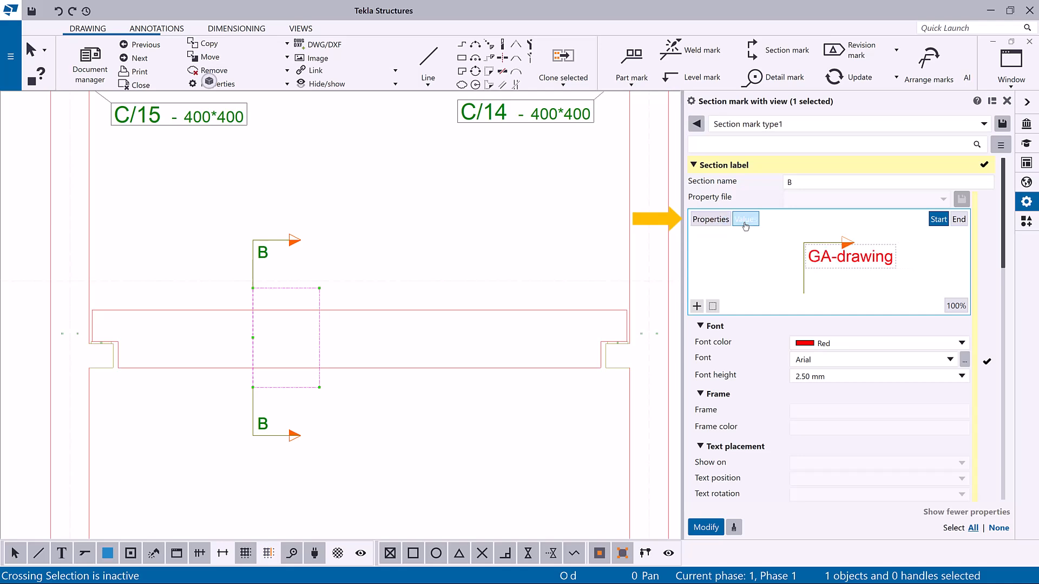
left_click(710, 220)
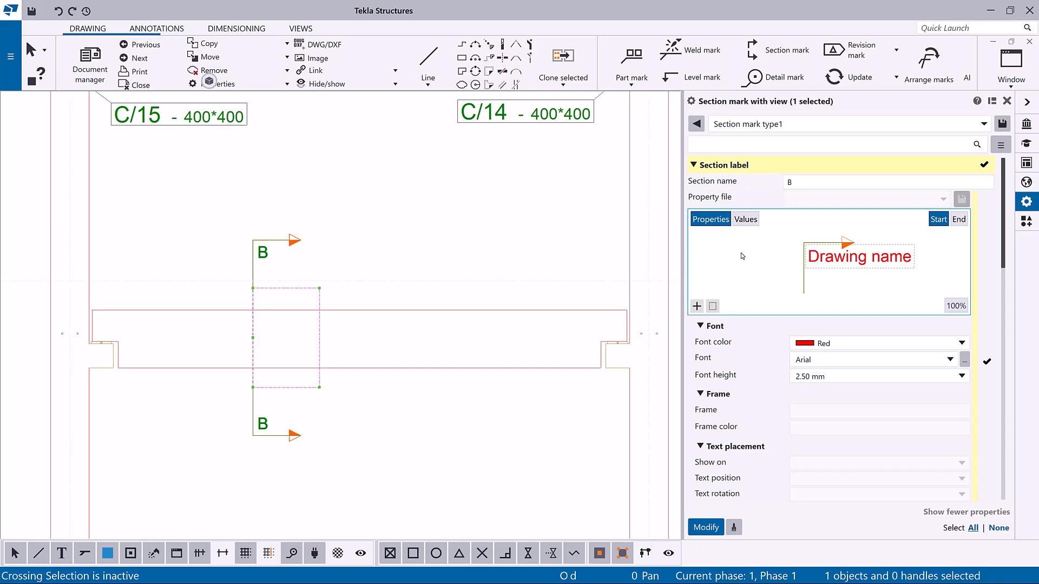
- Modify the section mark so both ends show the red GA-drawing drawing name
scroll("down", 3)
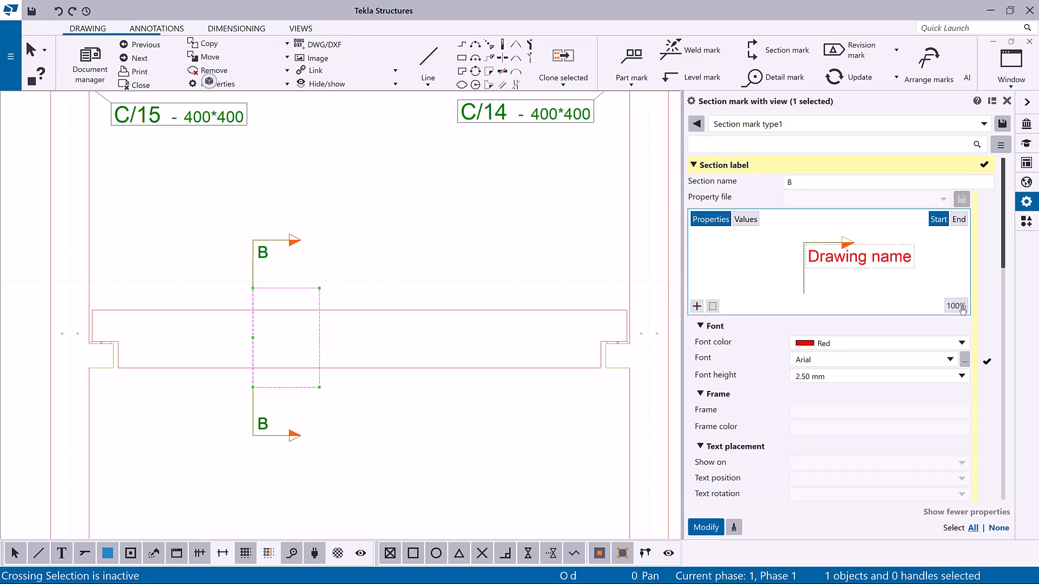
mouse_move(920, 447)
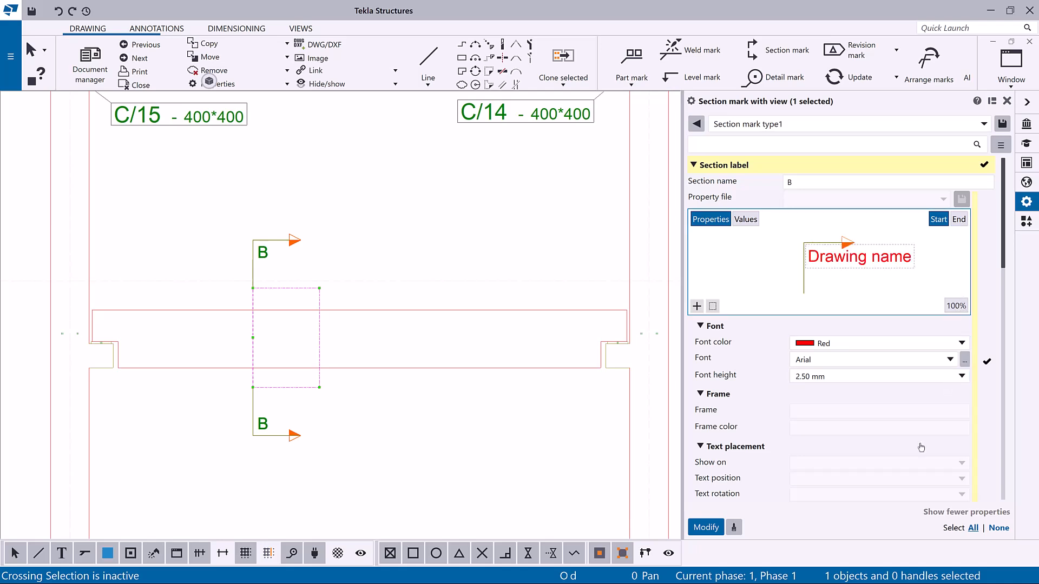
left_click(704, 527)
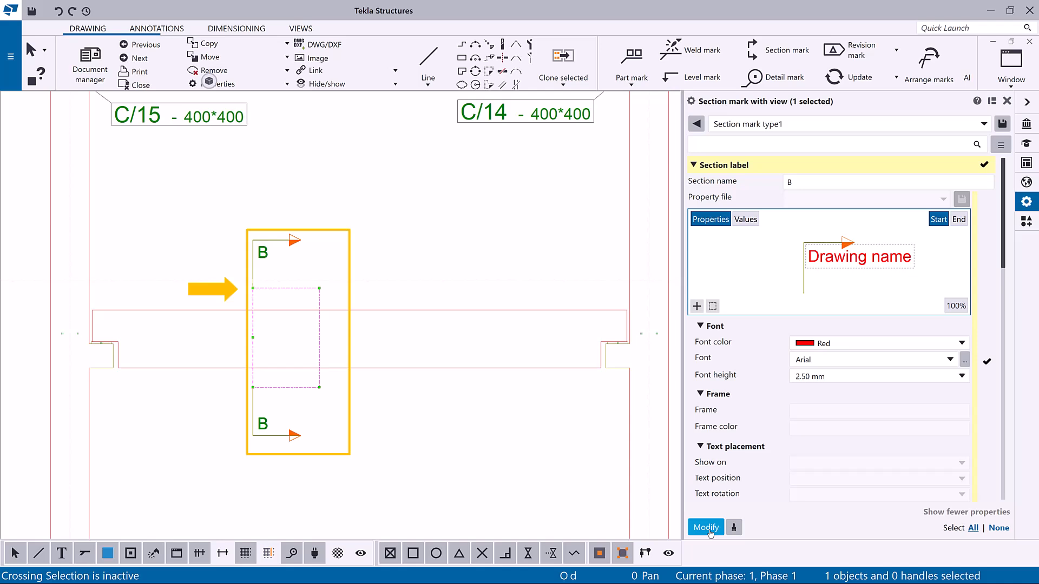
left_click(704, 526)
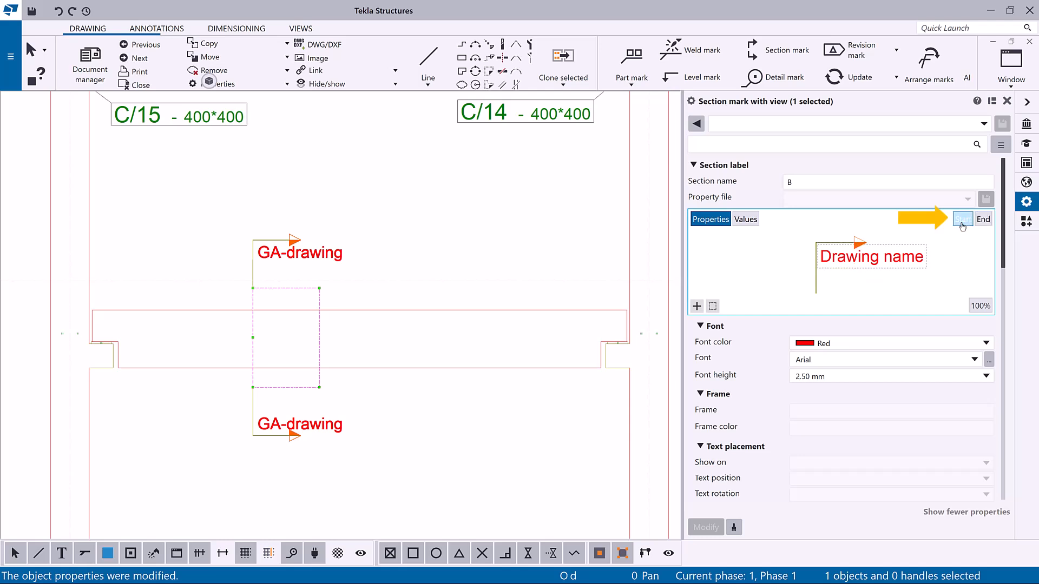
left_click(963, 219)
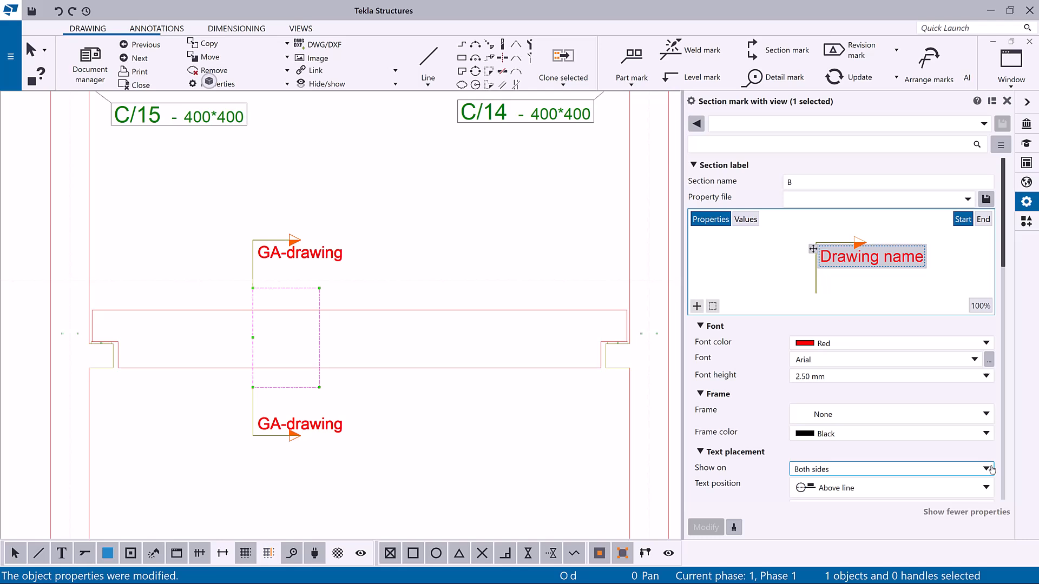
left_click(987, 468)
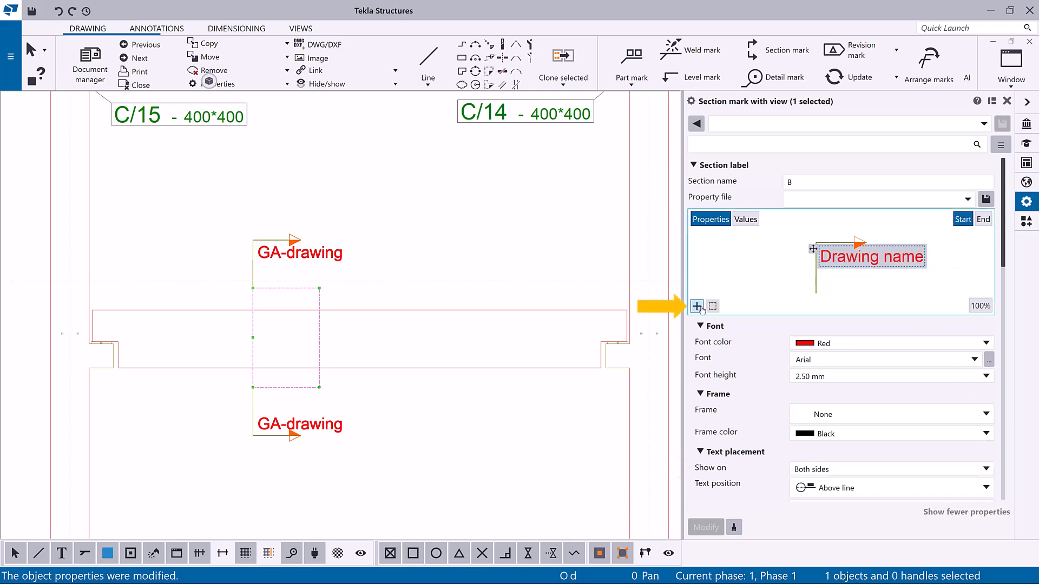
- Add Section name and Source drawing name elements to the label, each on a new line
left_click(696, 305)
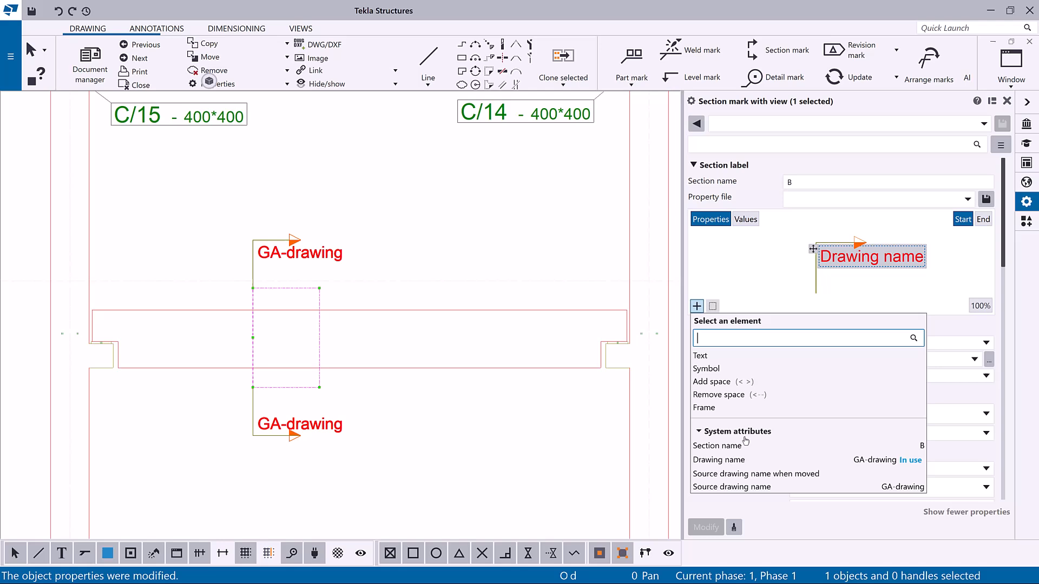
double_click(716, 447)
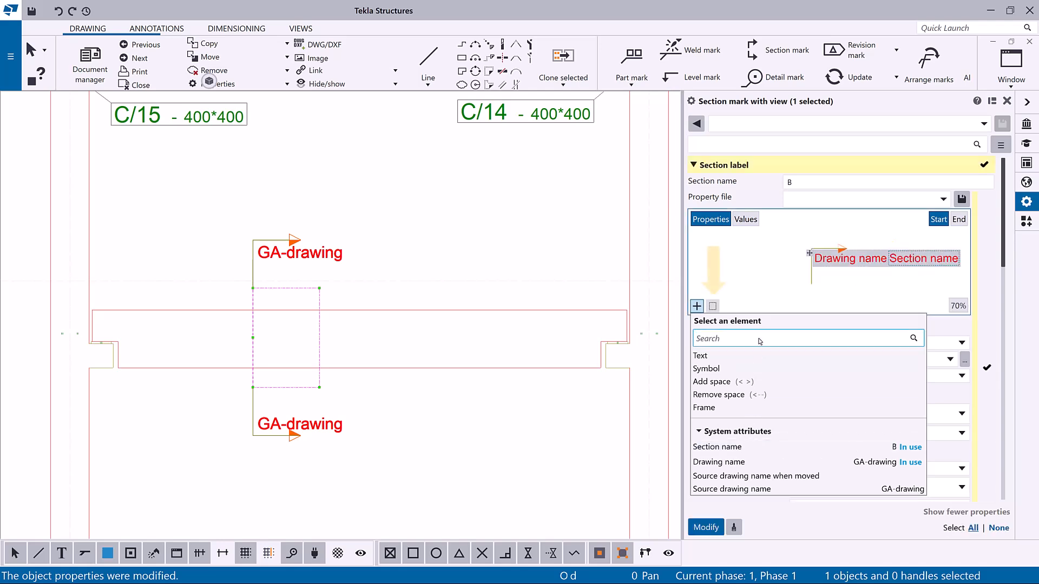
left_click(712, 306)
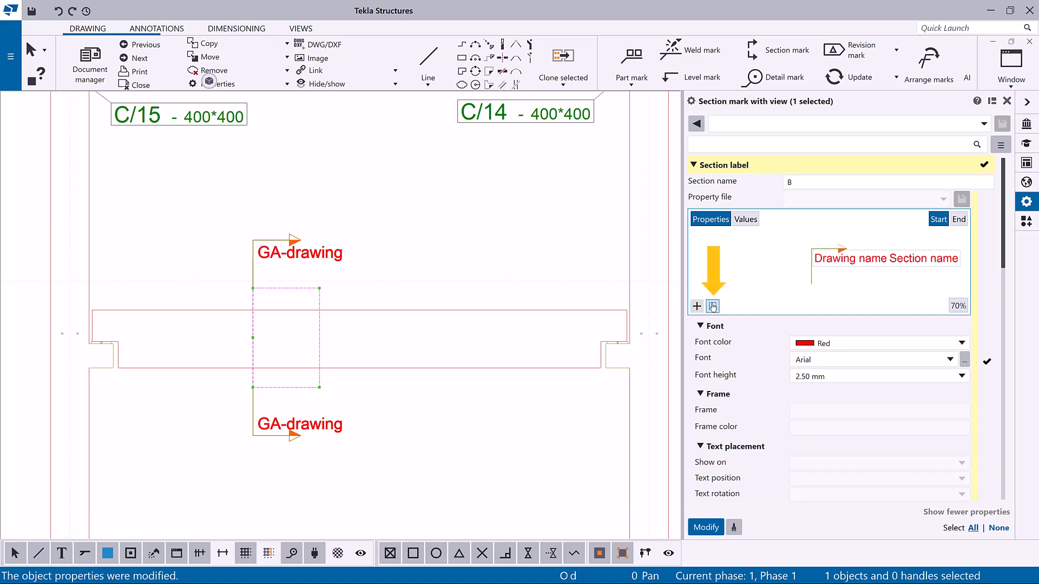
left_click(696, 306)
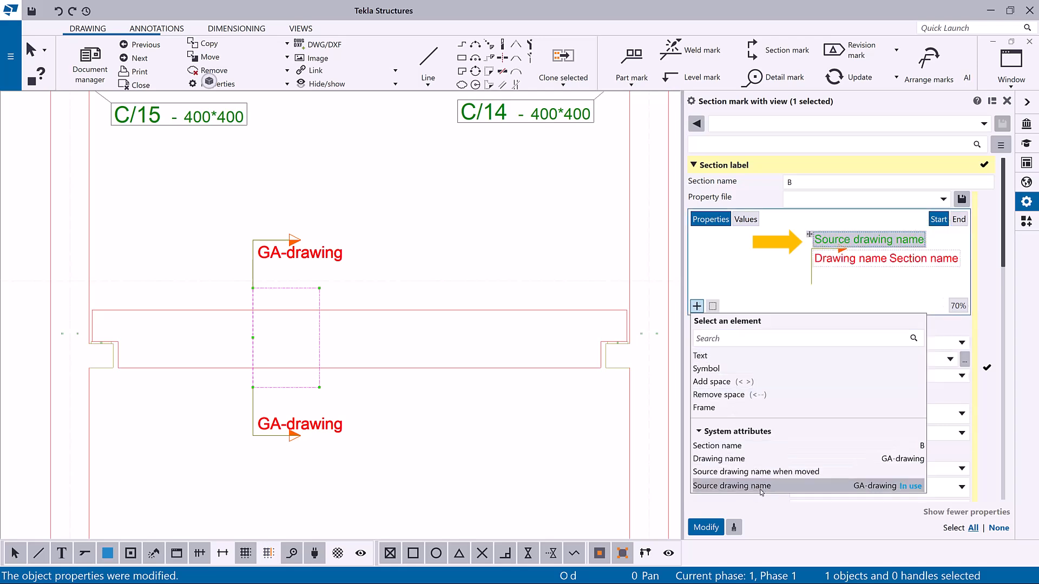
mouse_move(766, 285)
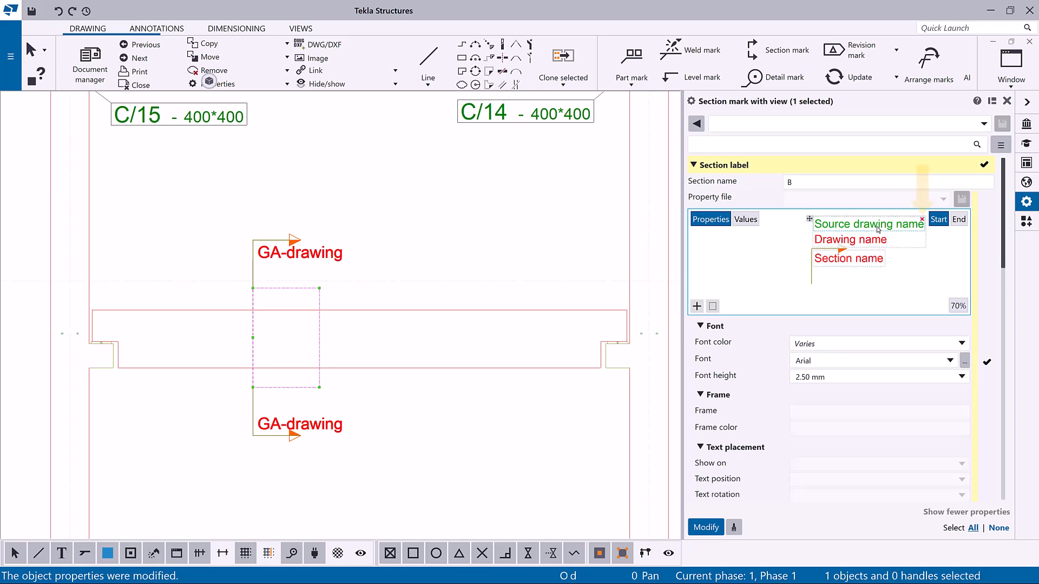
- Delete Source drawing name from the layout and set Drawing name font colour to Blue
left_click(864, 223)
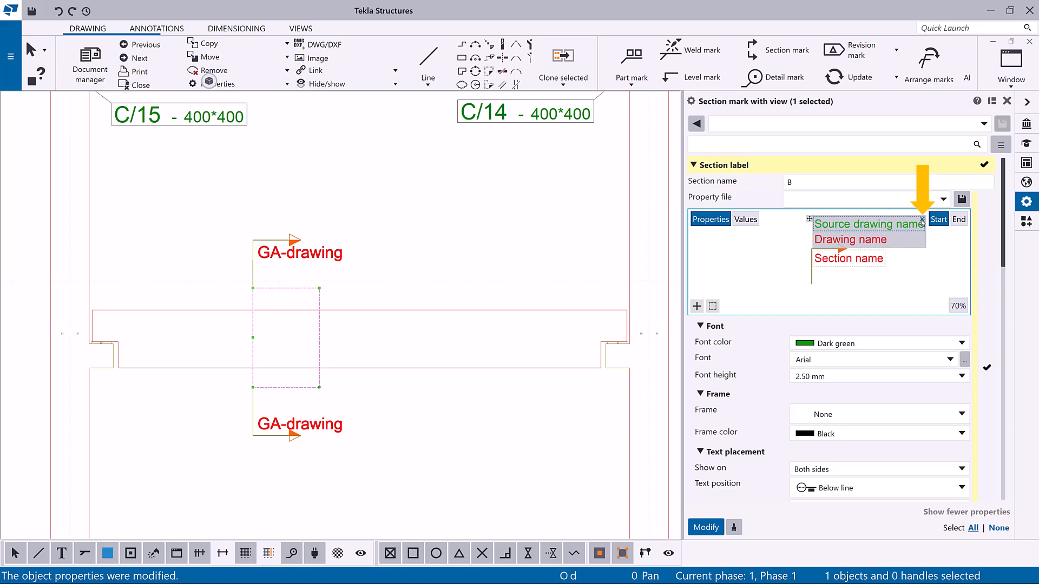
left_click(904, 225)
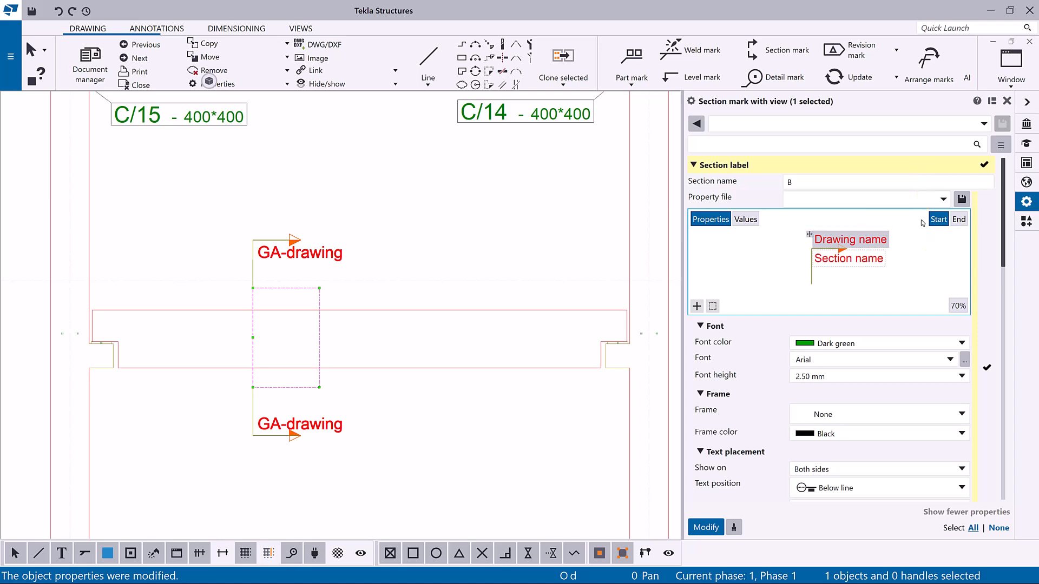
left_click(963, 343)
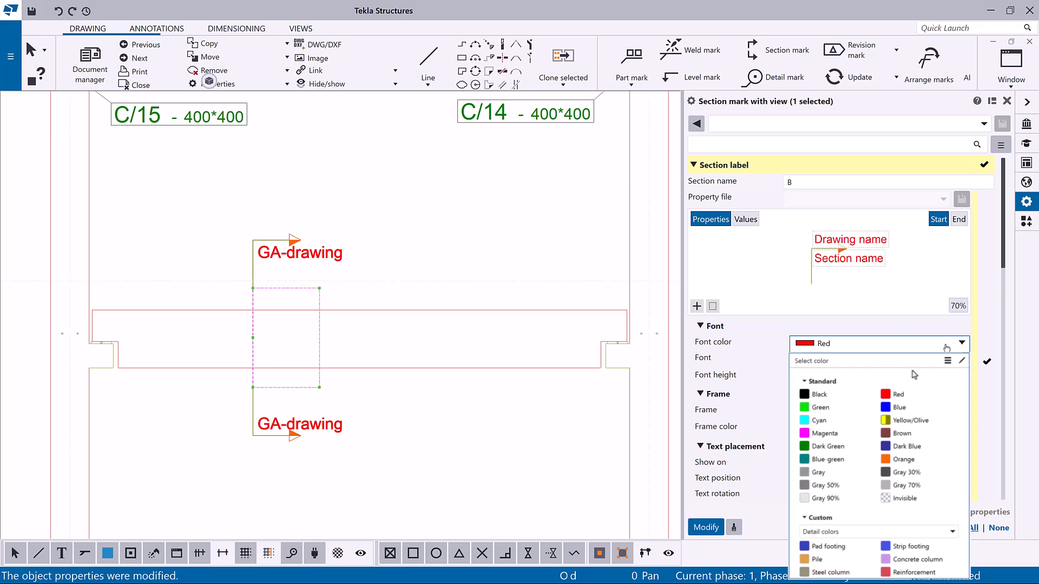
left_click(897, 408)
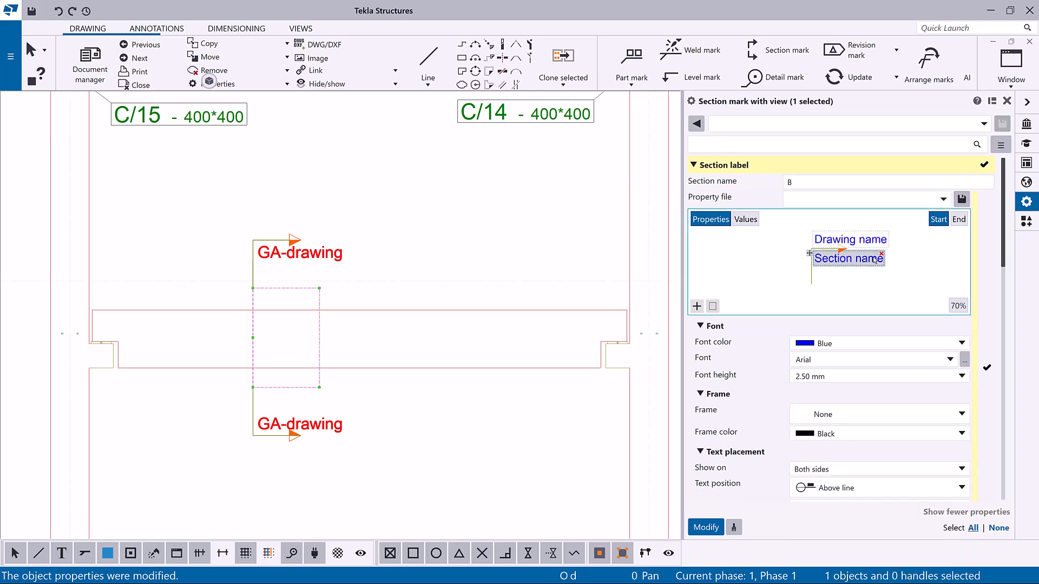
left_click(959, 343)
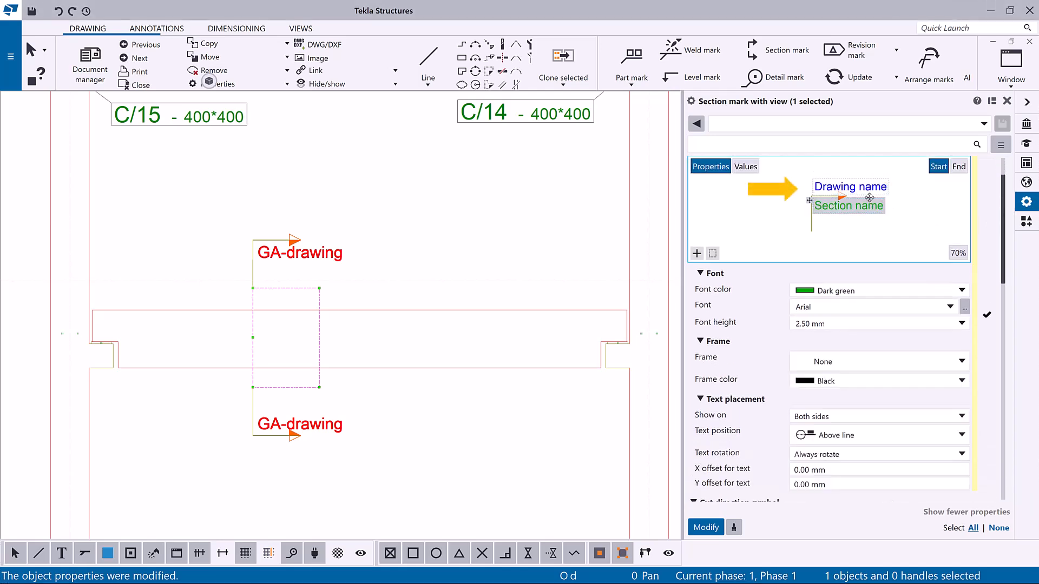
- Colour Section name dark green and set Drawing name font height to 3.5 mm
left_click(850, 187)
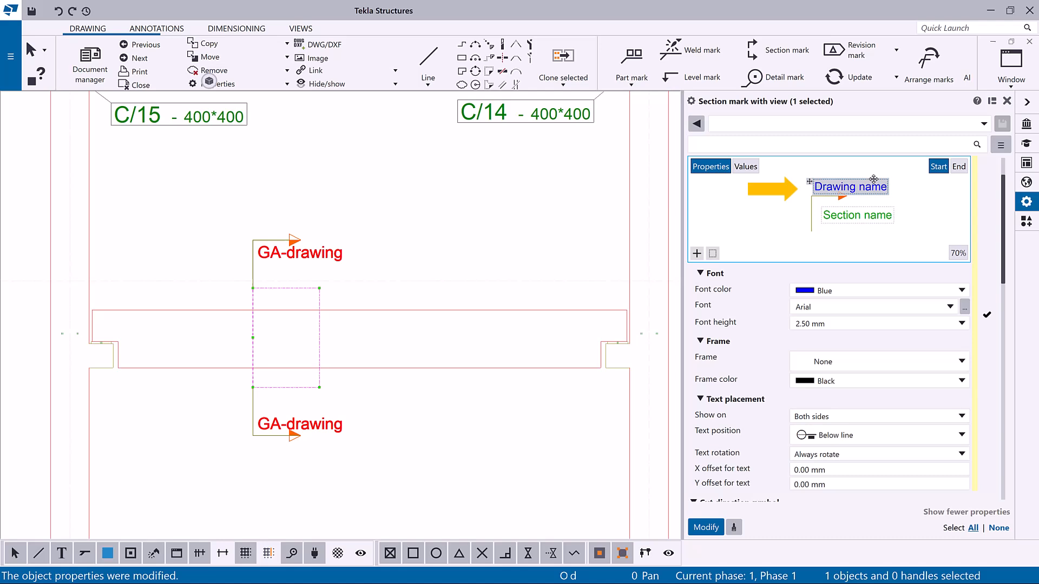
left_click_drag(848, 186, 860, 175)
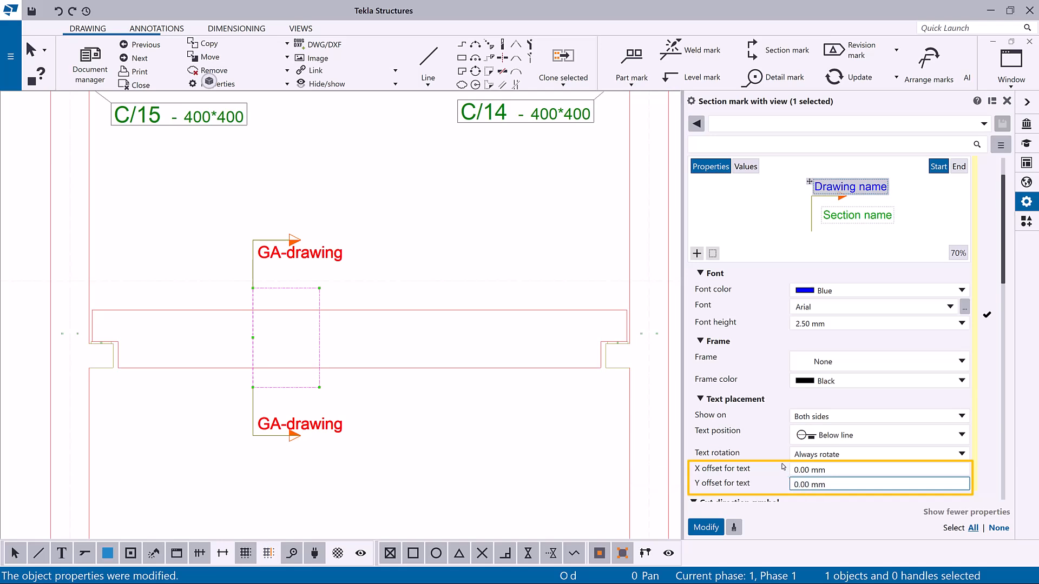
type("3.5")
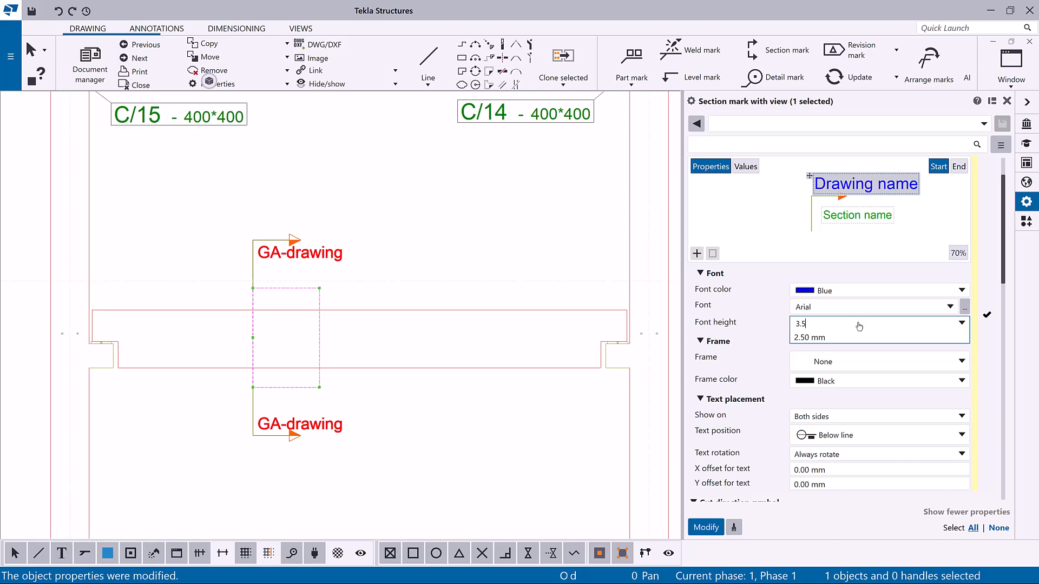
scroll("down", 3)
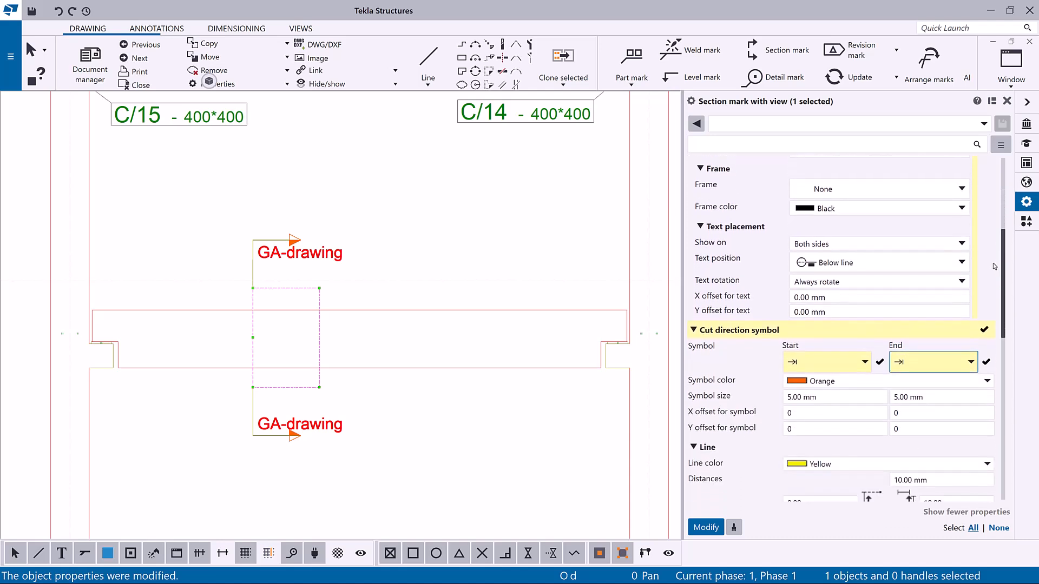
- Modify the section mark so both ends show blue GA-drawing above green B
scroll("down", 3)
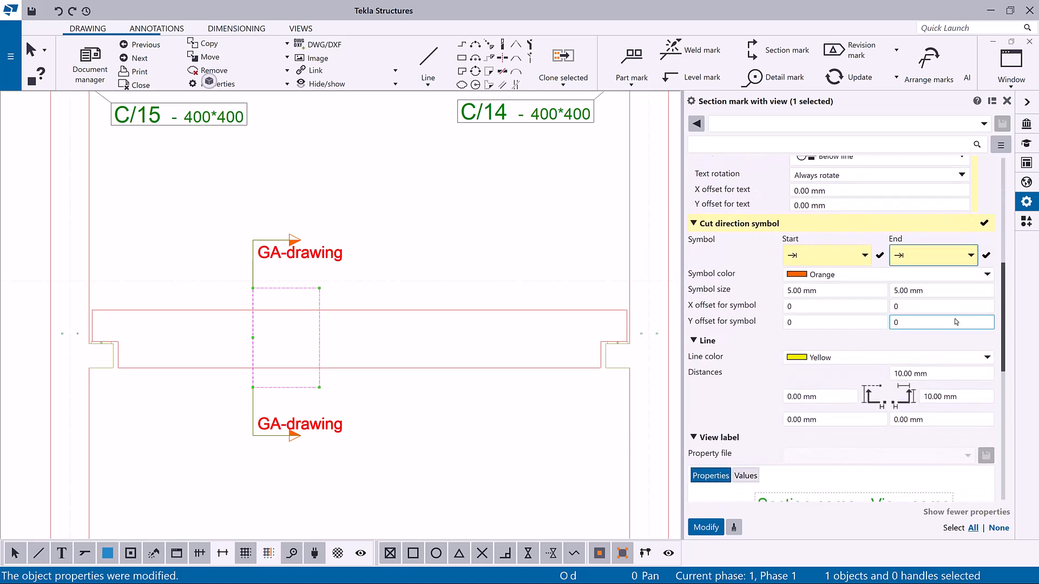
left_click(704, 527)
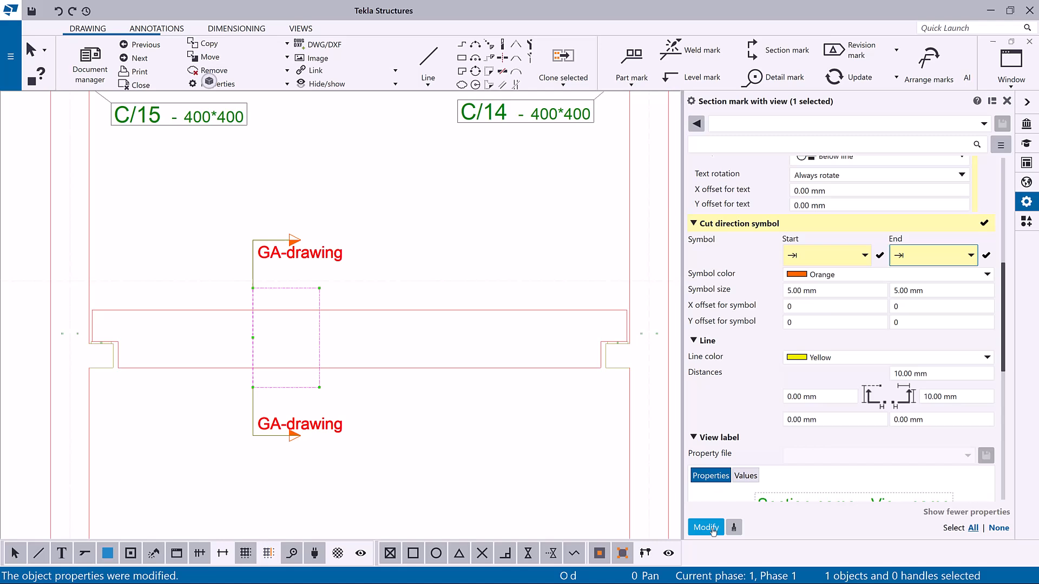
left_click(704, 527)
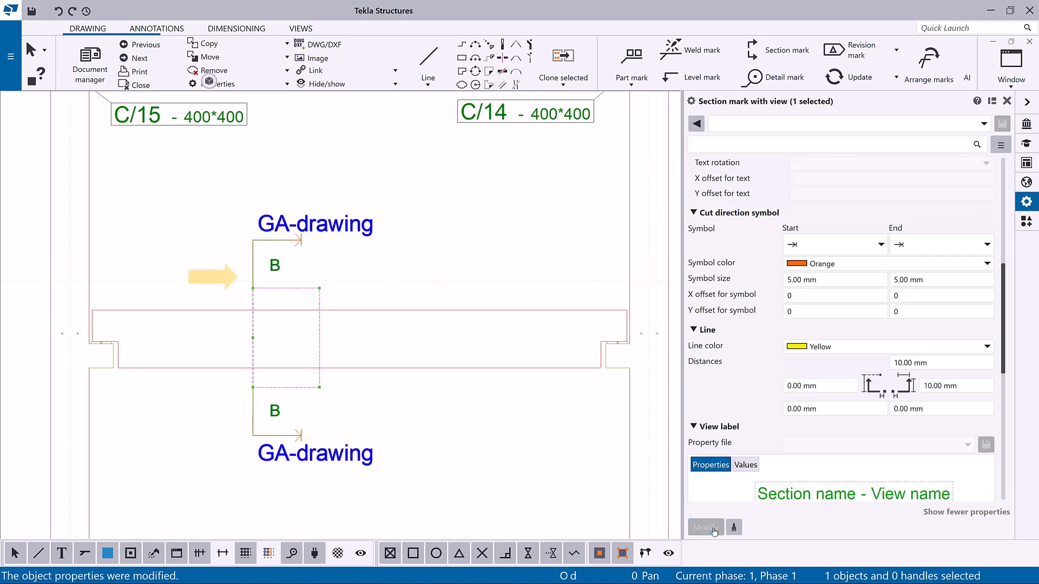